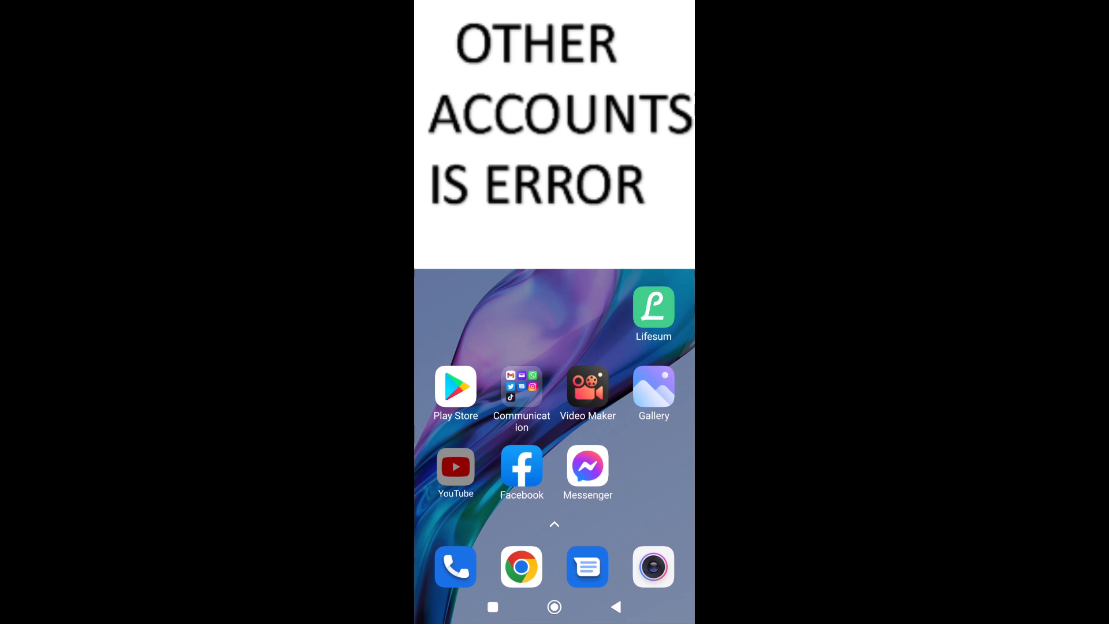
Bring up the YouTube app's shortcut menu on the home screen
{"action": "left_click", "coordinate": [455, 466]}
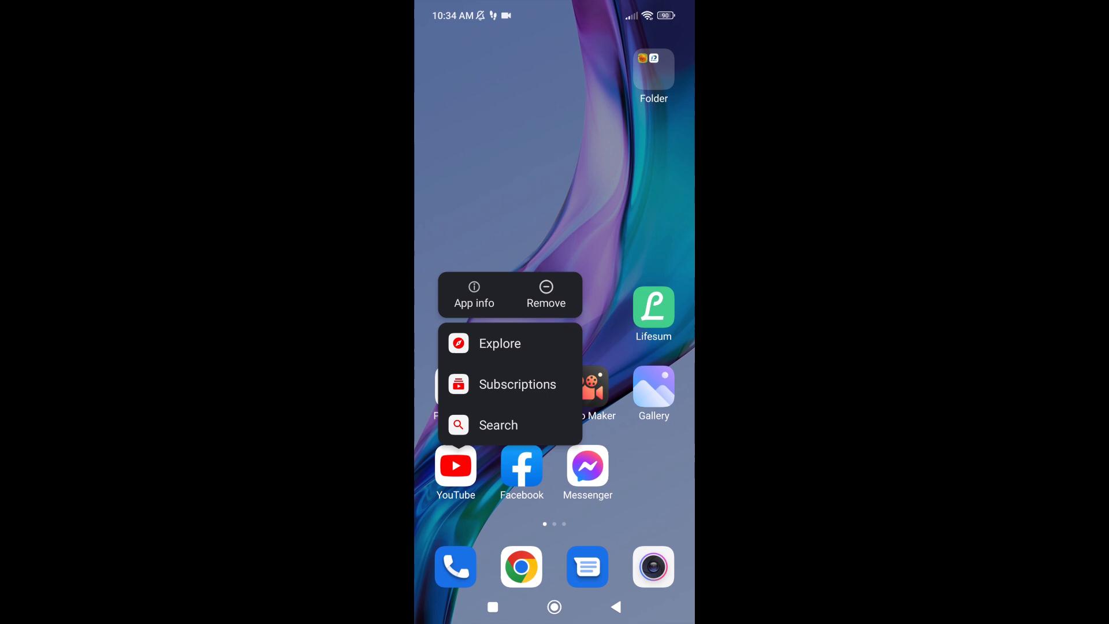
Reach YouTube's storage page showing 766MB total with 571MB of cache
{"action": "left_click", "coordinate": [474, 294]}
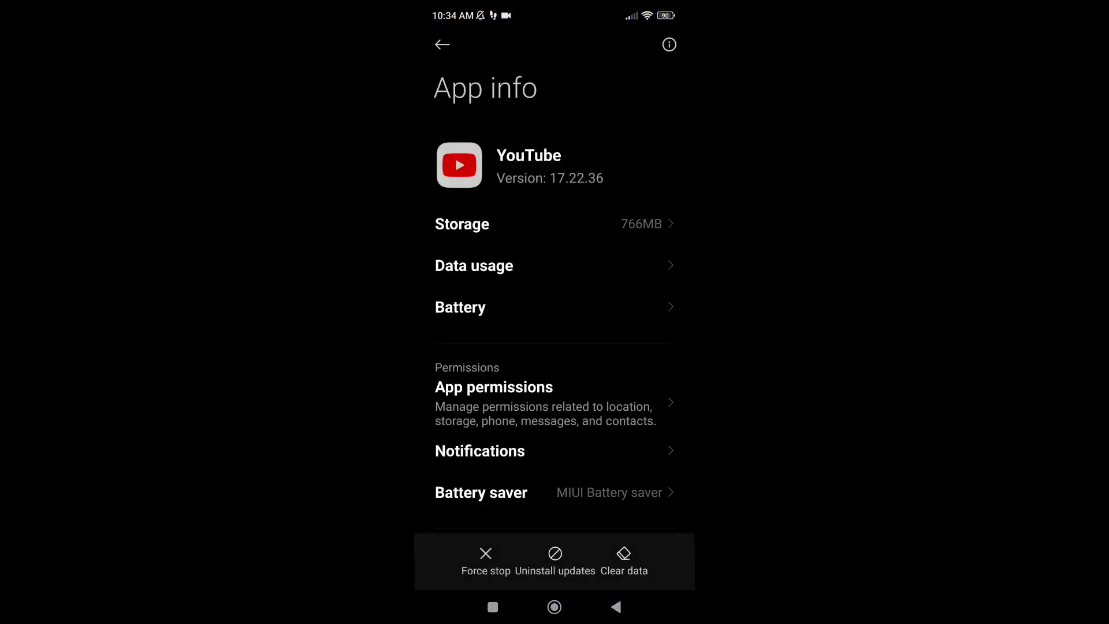
{"action": "left_click", "coordinate": [462, 224]}
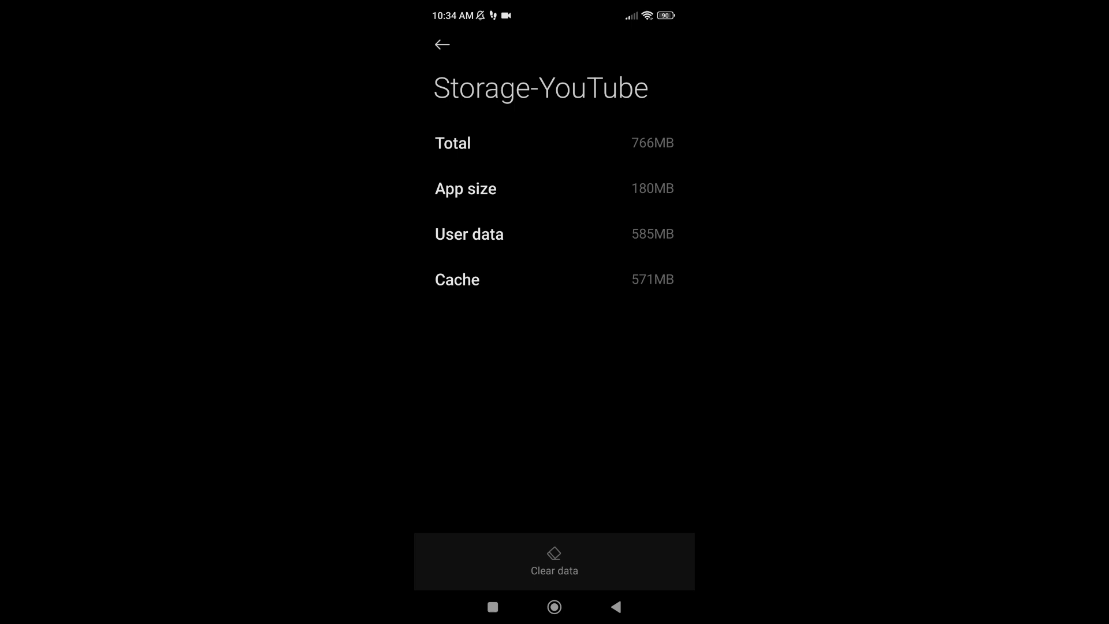
Clear only YouTube's cache via Clear data and confirm with OK
{"action": "left_click", "coordinate": [554, 570]}
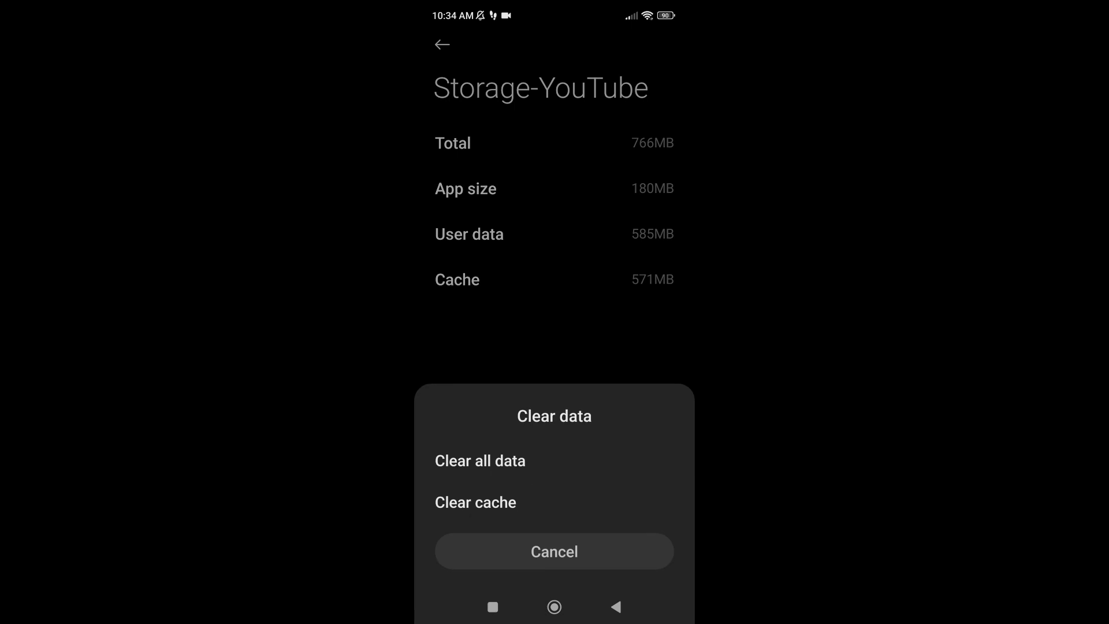
{"action": "left_click", "coordinate": [476, 502]}
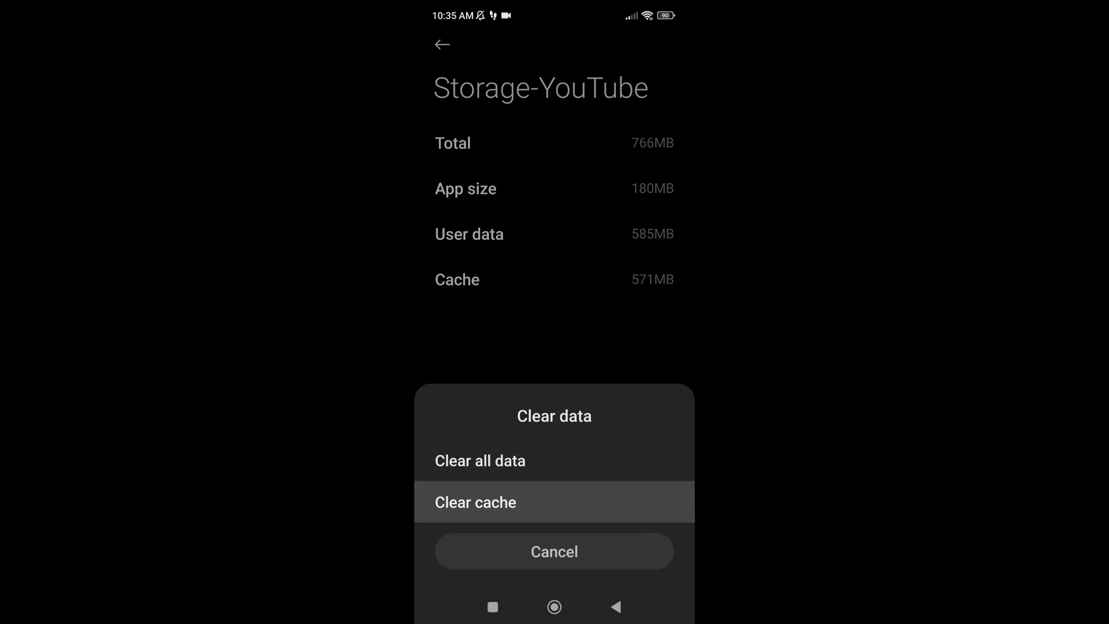
{"action": "left_click", "coordinate": [475, 502]}
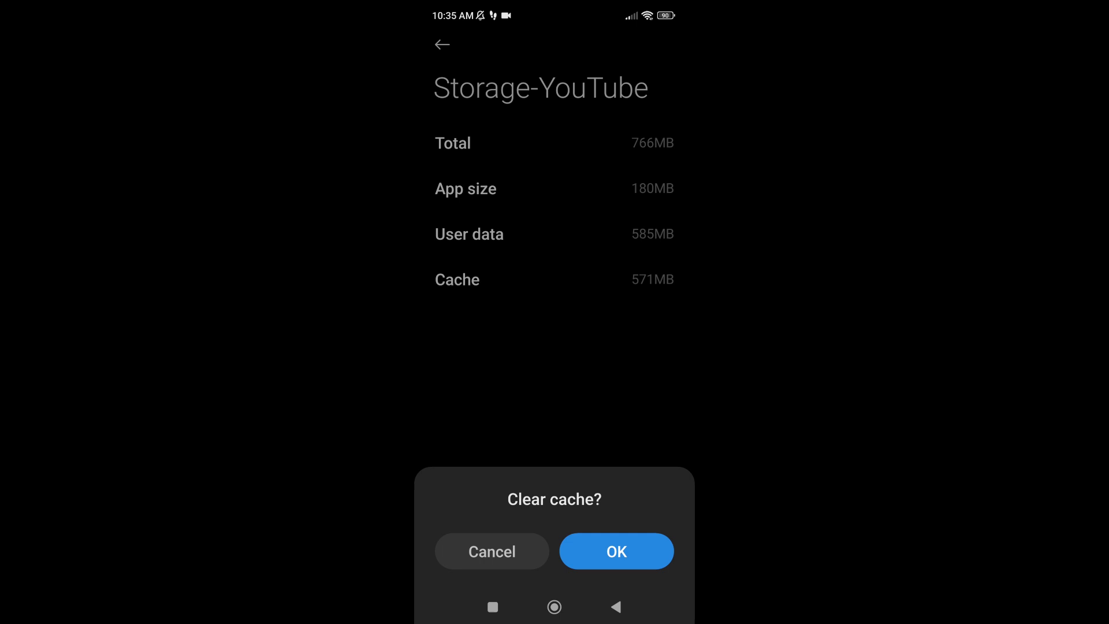
{"action": "left_click", "coordinate": [617, 551]}
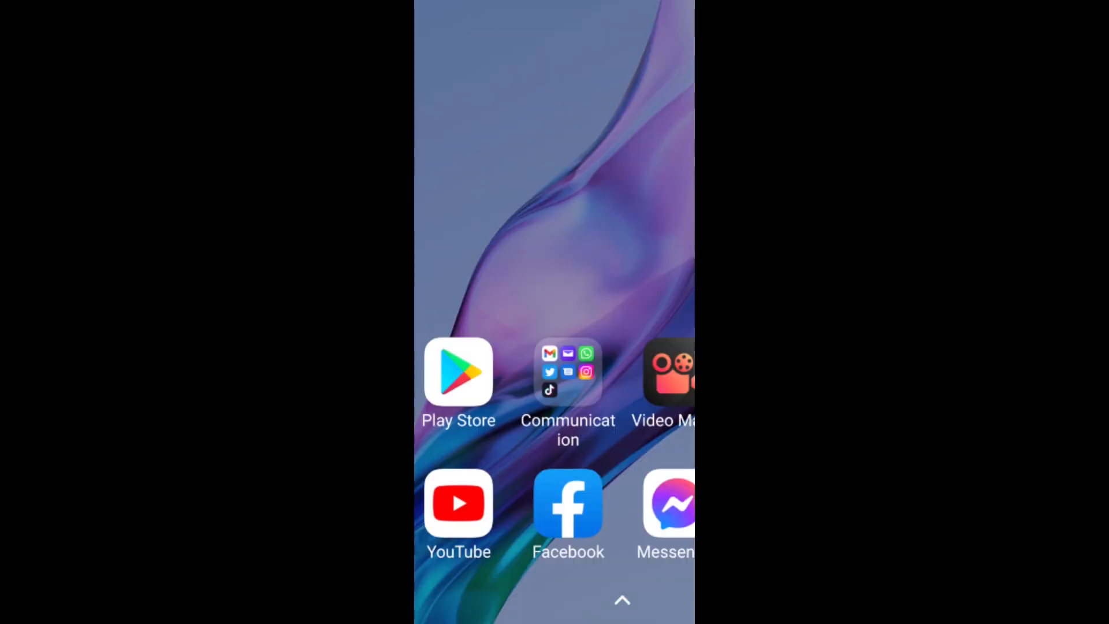
Return to YouTube's storage page, now 199MB total with 3.84MB of cache
{"action": "left_click", "coordinate": [459, 505]}
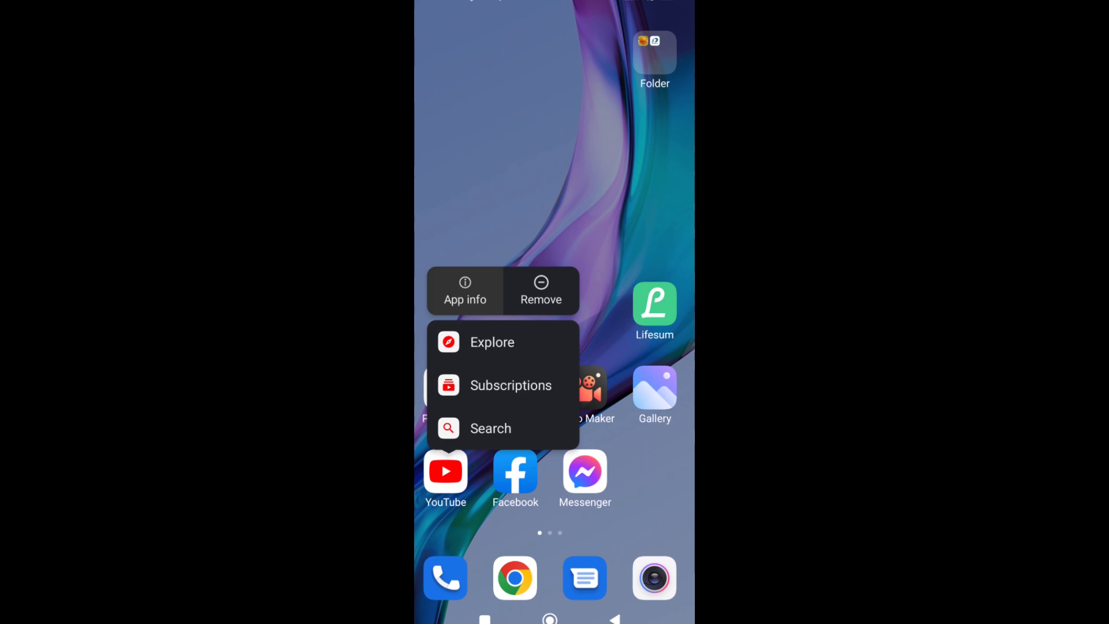
{"action": "left_click", "coordinate": [464, 290]}
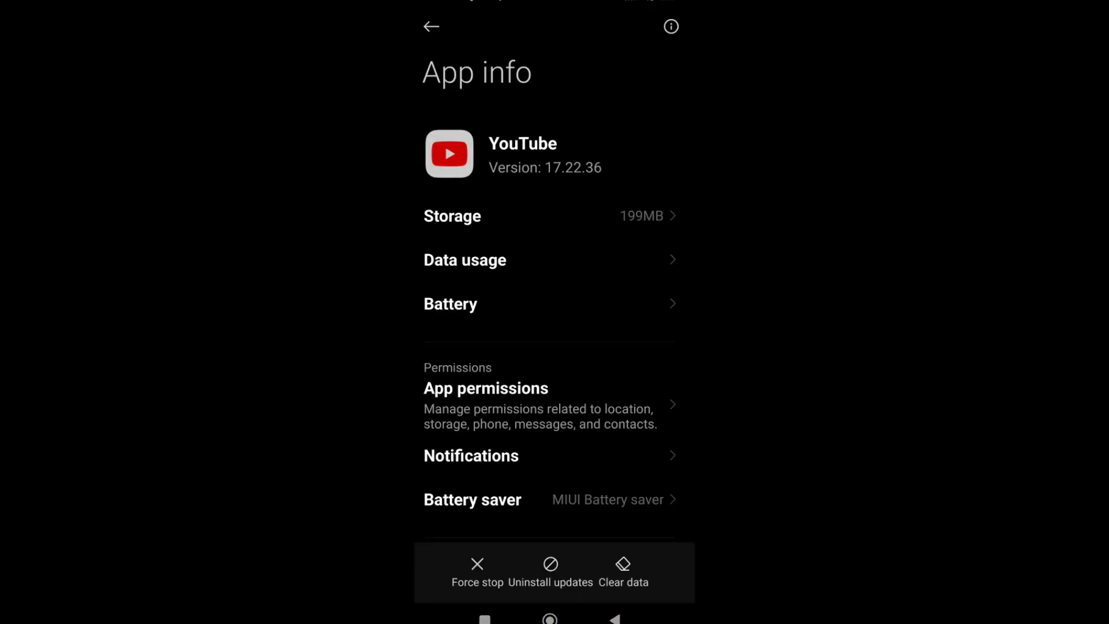
{"action": "left_click", "coordinate": [452, 216]}
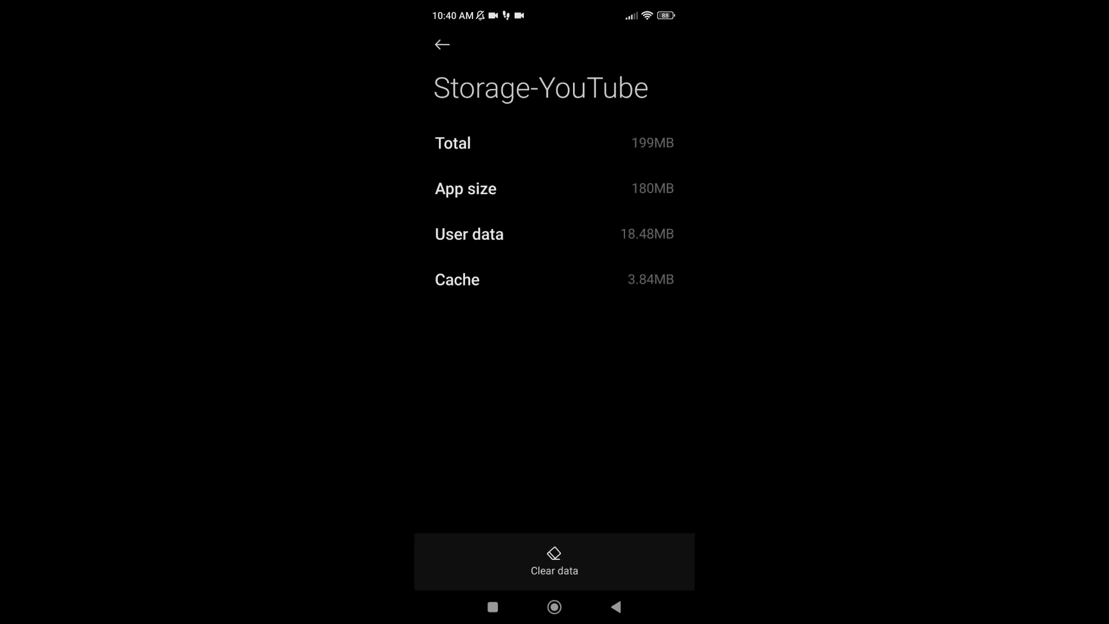
Wipe all of YouTube's app data with Clear all data, confirm, and return home
{"action": "left_click", "coordinate": [554, 563]}
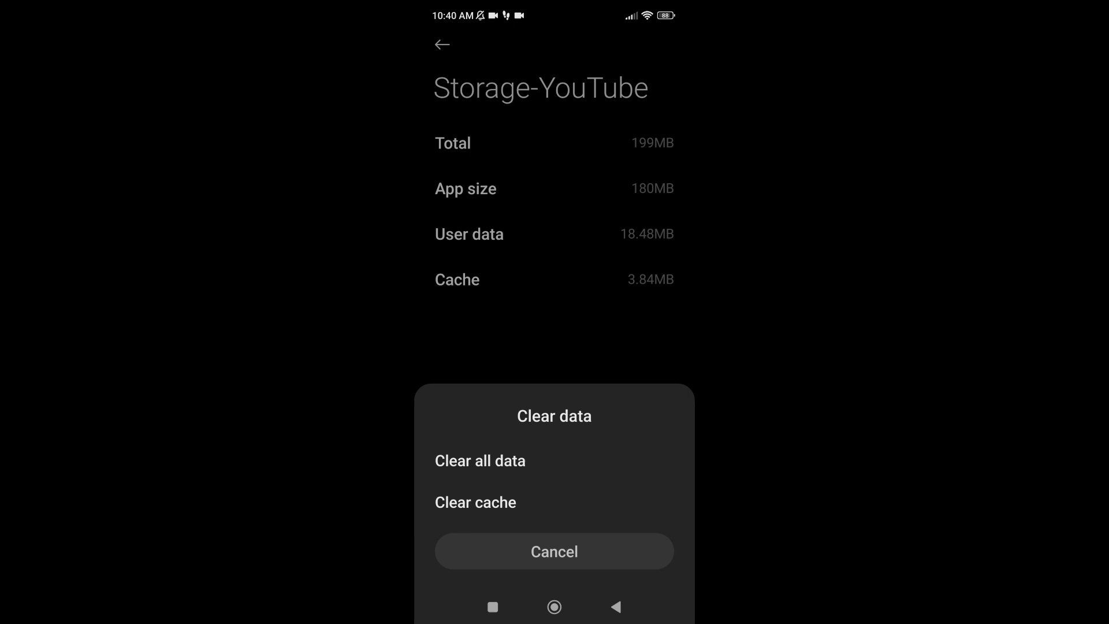
{"action": "left_click", "coordinate": [480, 460]}
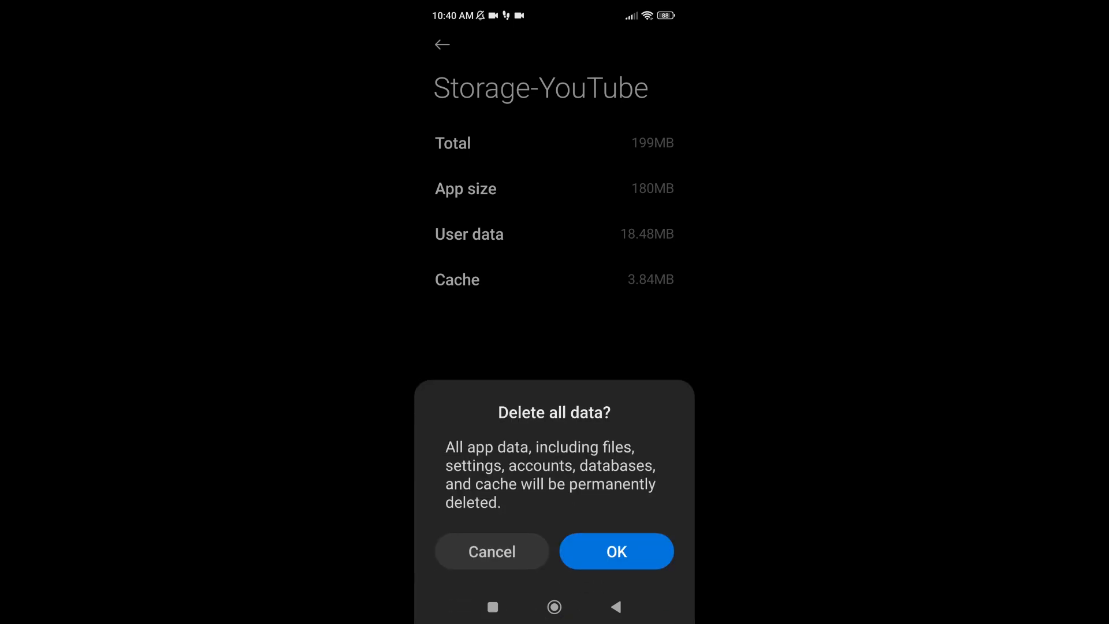
{"action": "left_click", "coordinate": [492, 551]}
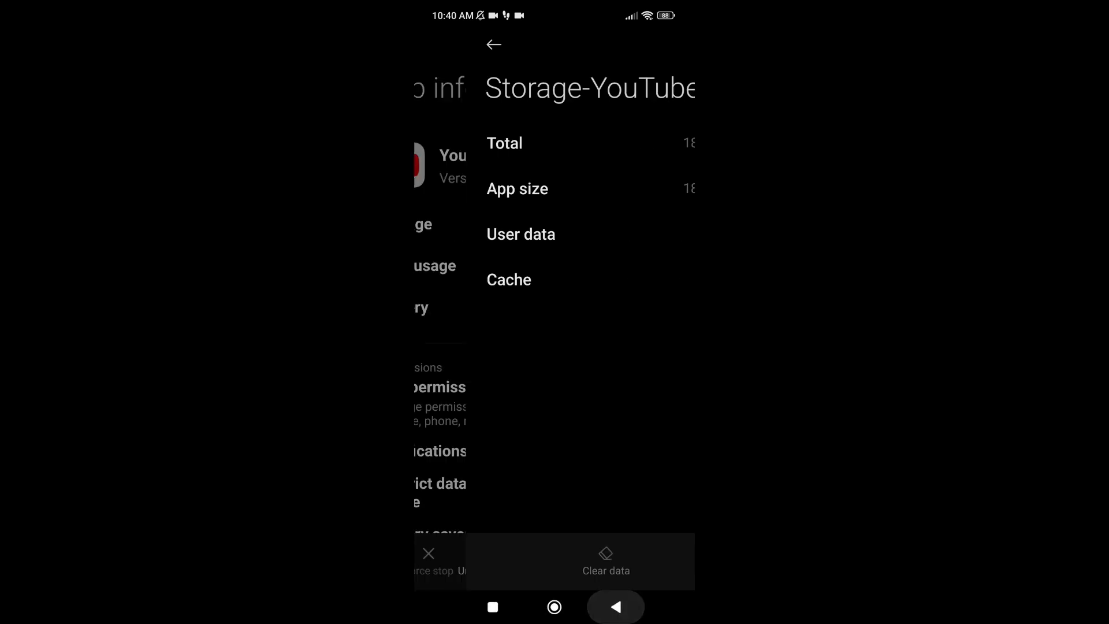
{"action": "left_click", "coordinate": [554, 607]}
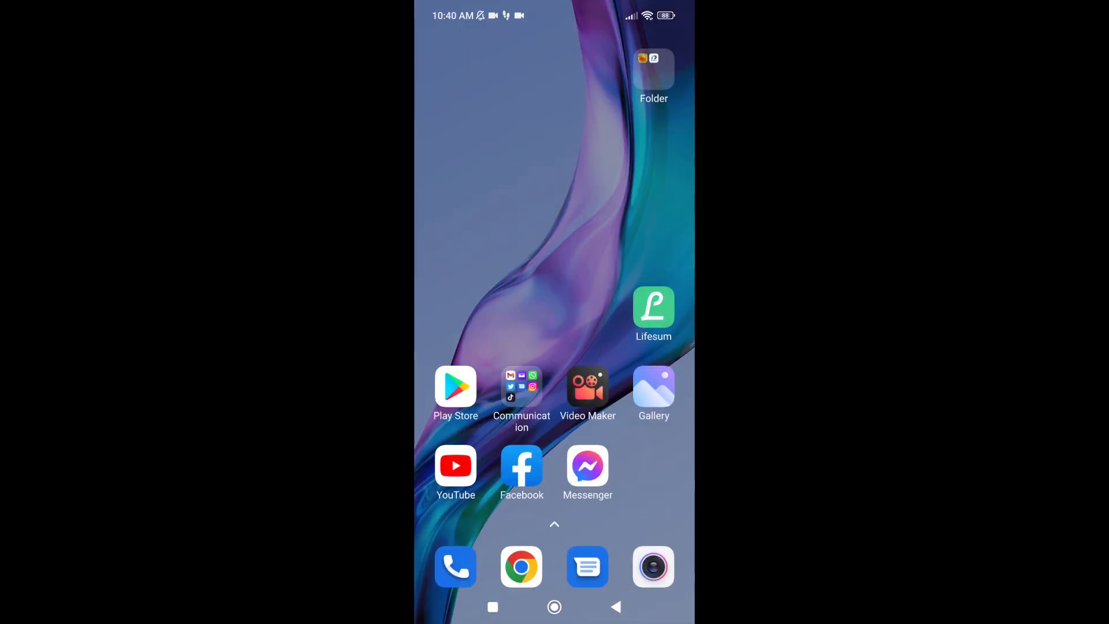